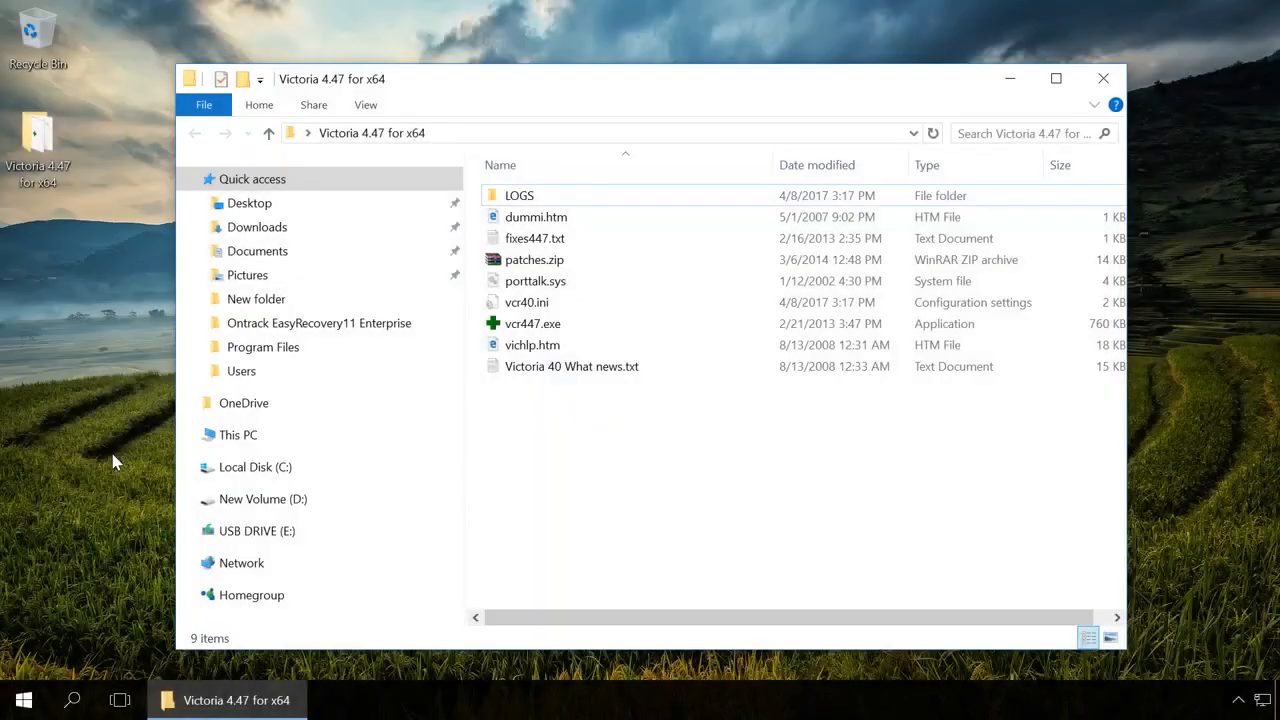
Step: Launch vcr447.exe from the Victoria 4.47 folder so it shows the SanDisk SSD's passport
right_click(532, 324)
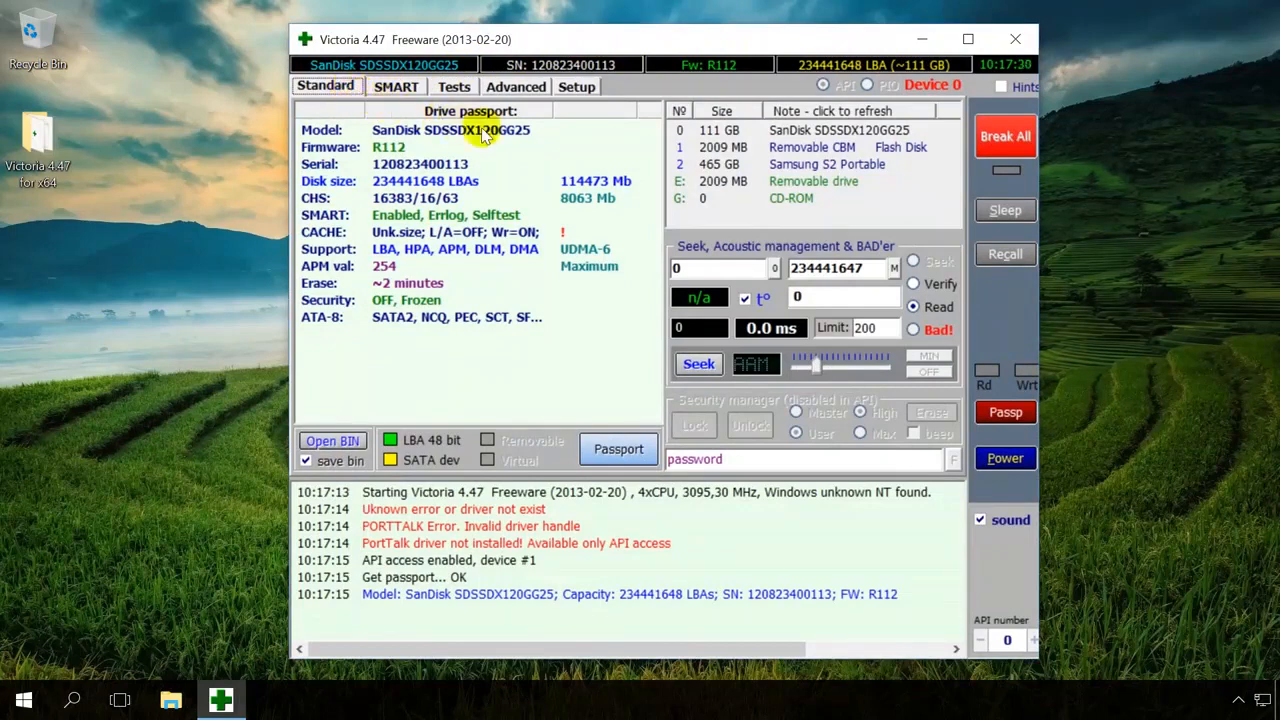
mouse_move(840, 216)
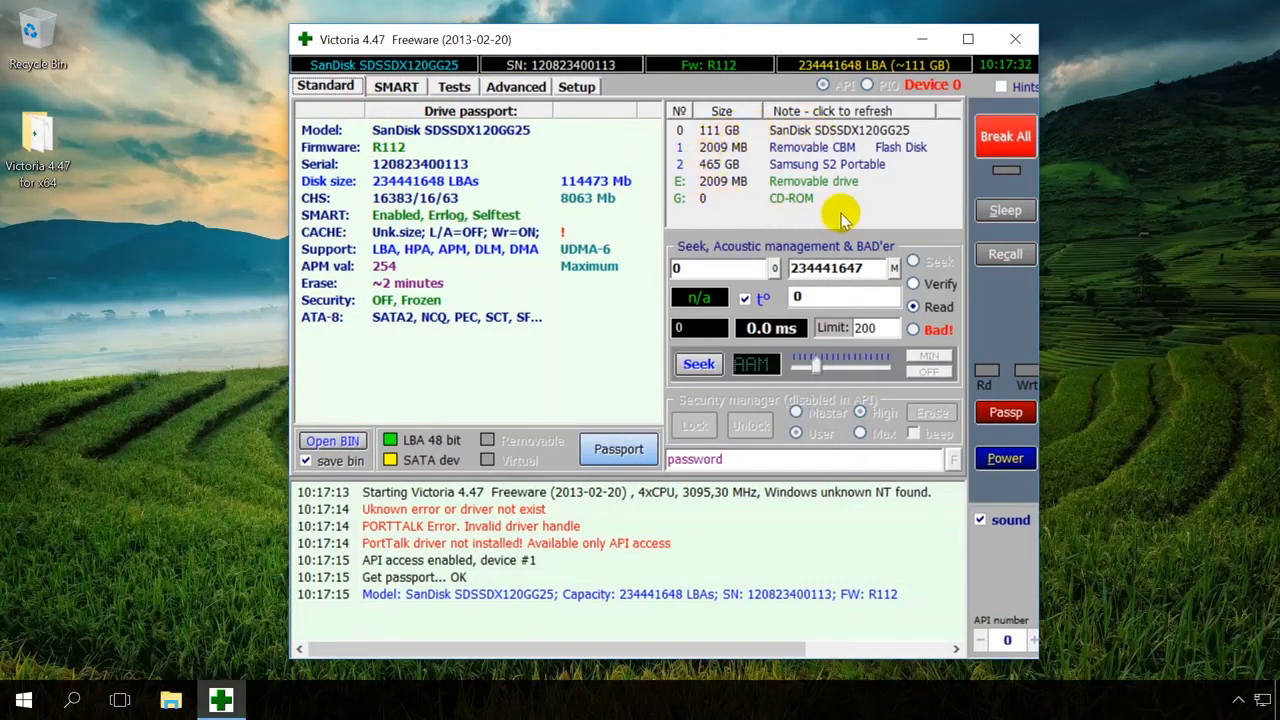
Step: Re-read device 0's passport and switch to the SSD's SMART attribute list
click(838, 130)
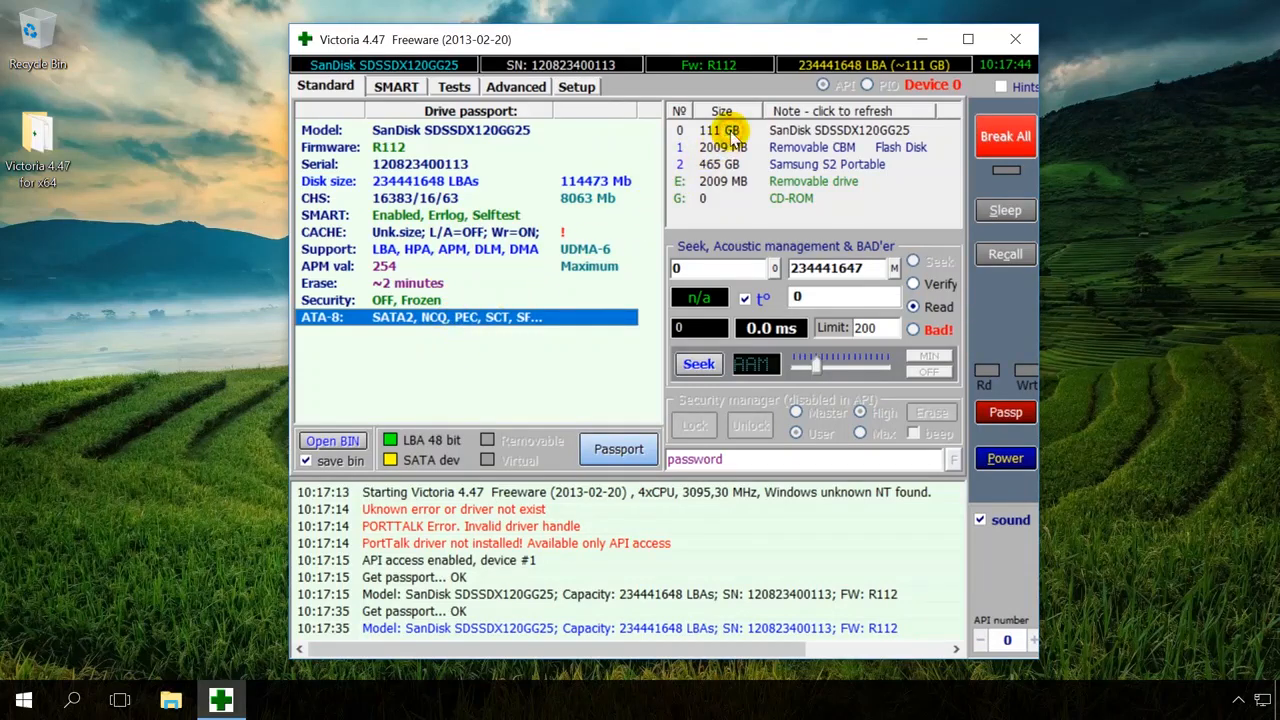
click(396, 86)
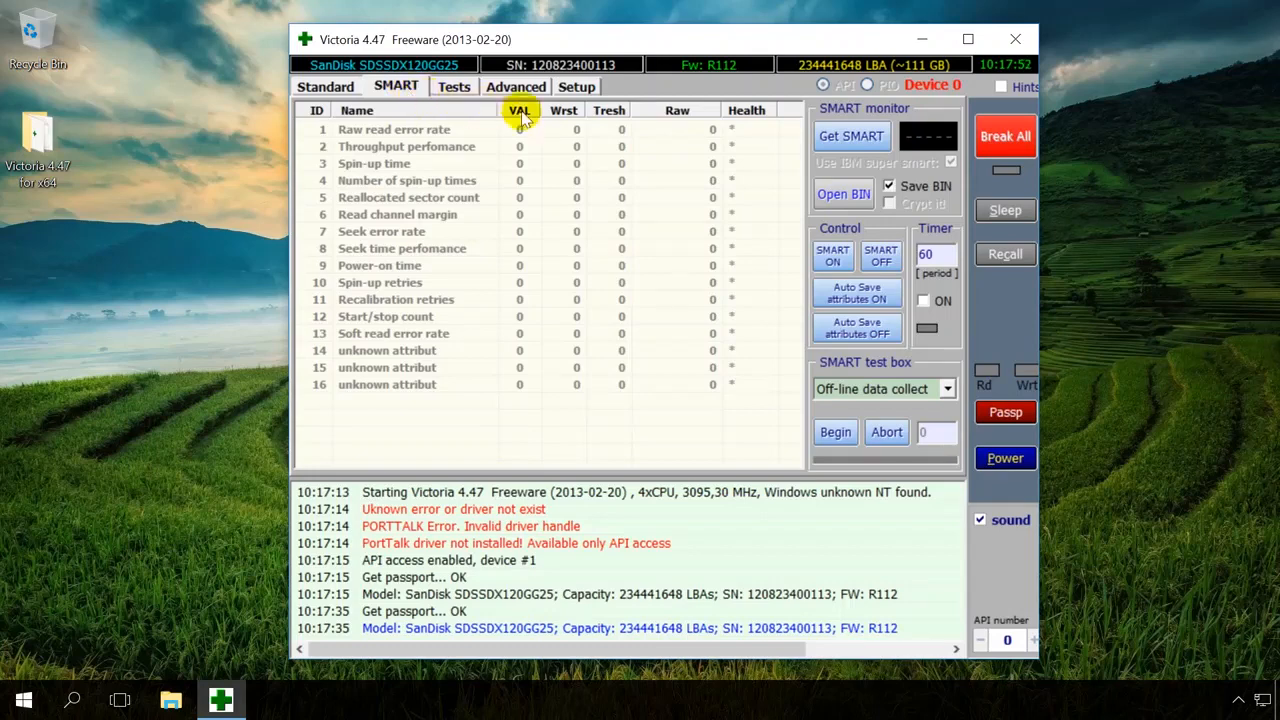
Step: Fetch the SSD's SMART data so attribute values fill in and status reads GOOD
click(852, 136)
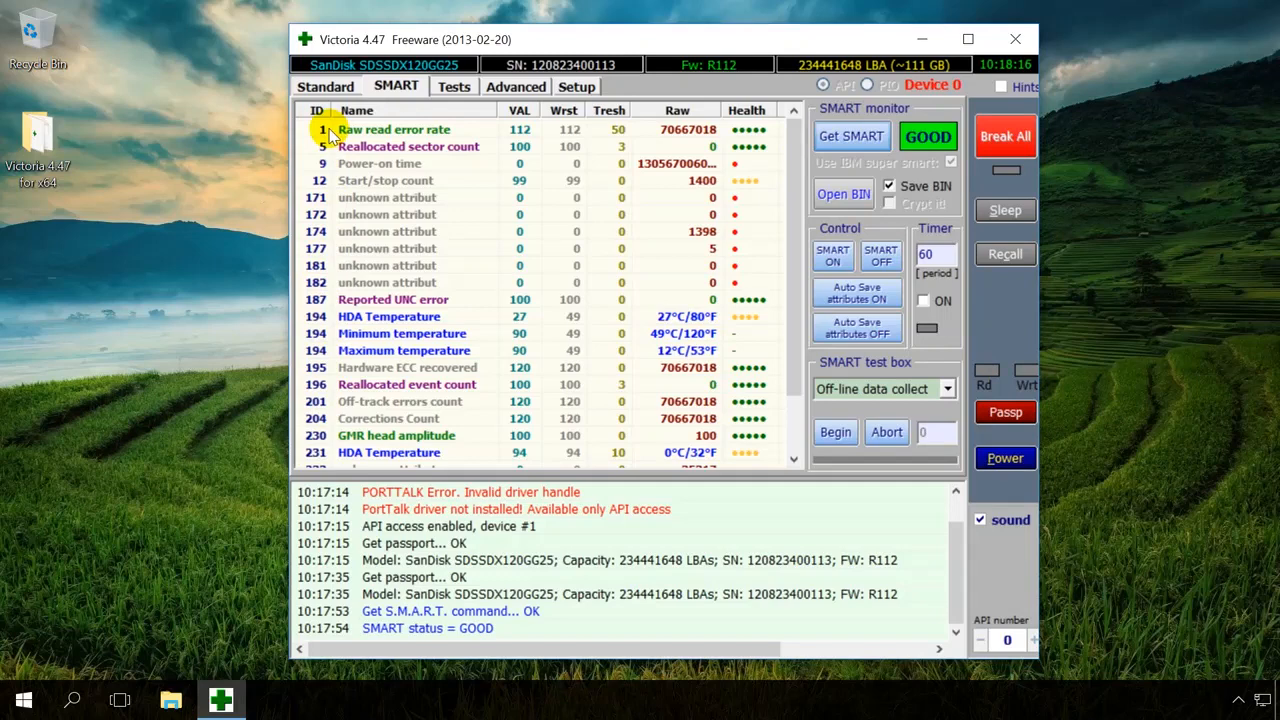
mouse_move(600, 128)
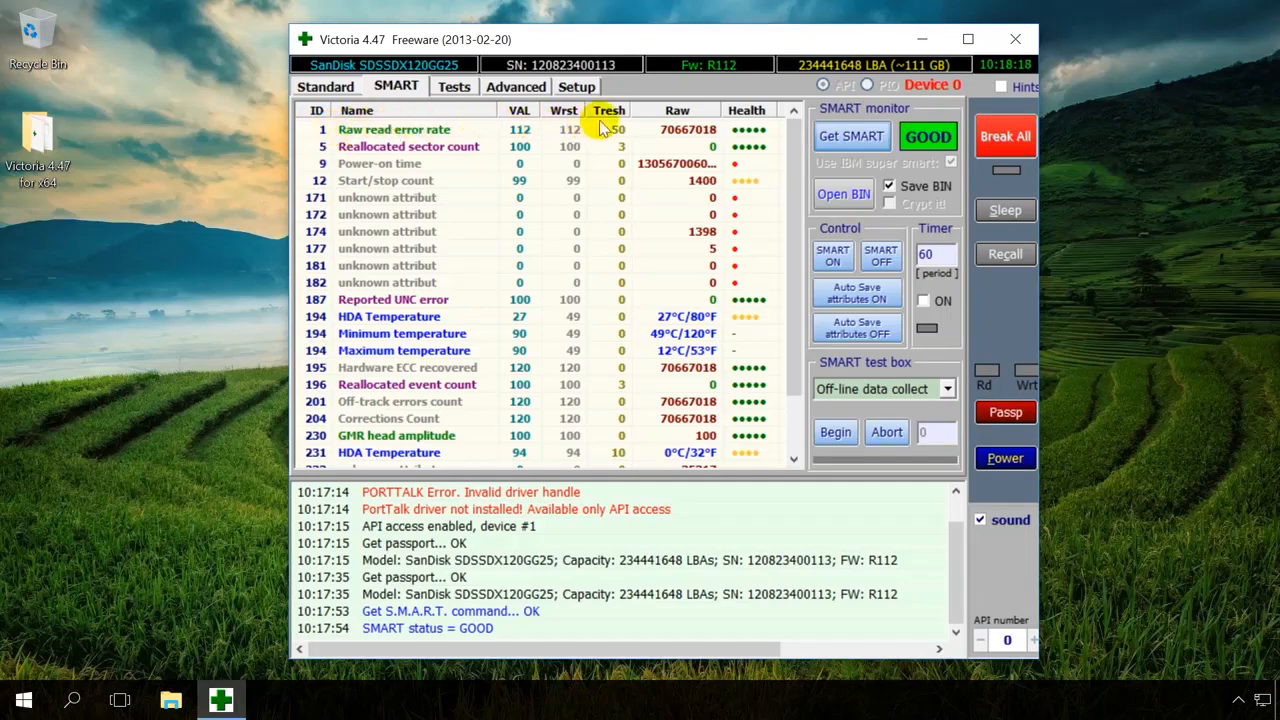
mouse_move(612, 170)
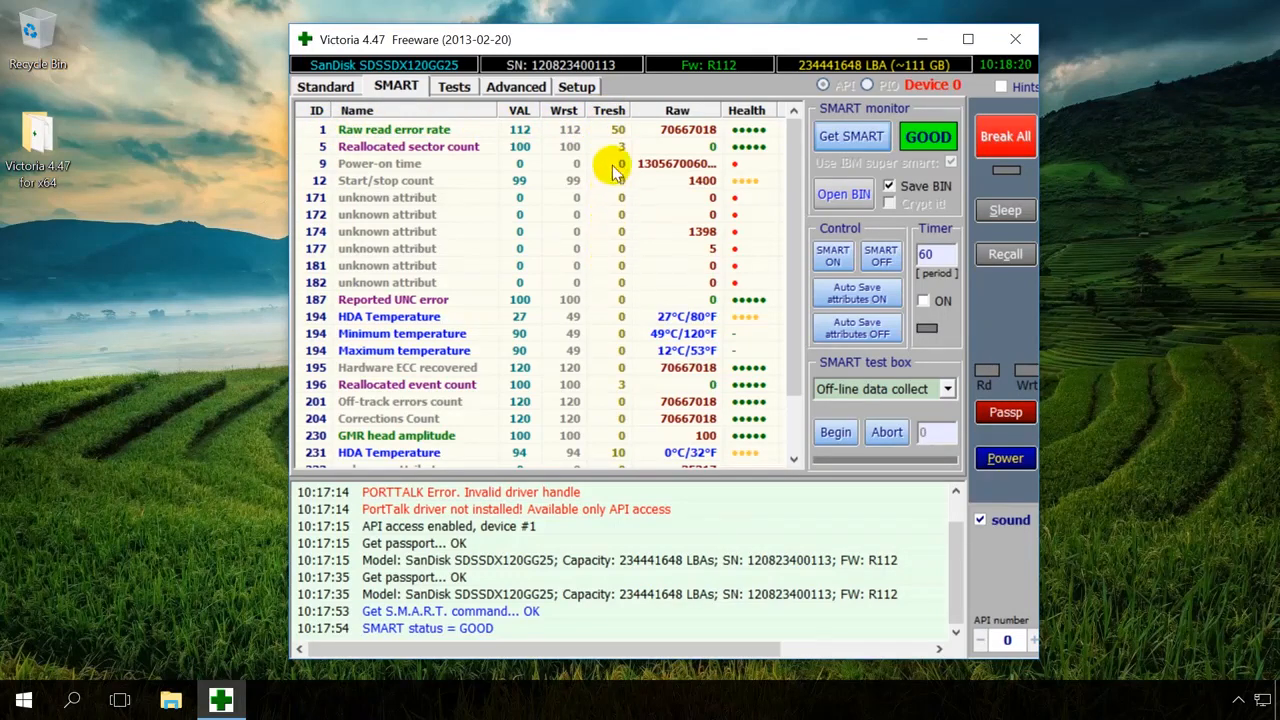
mouse_move(682, 252)
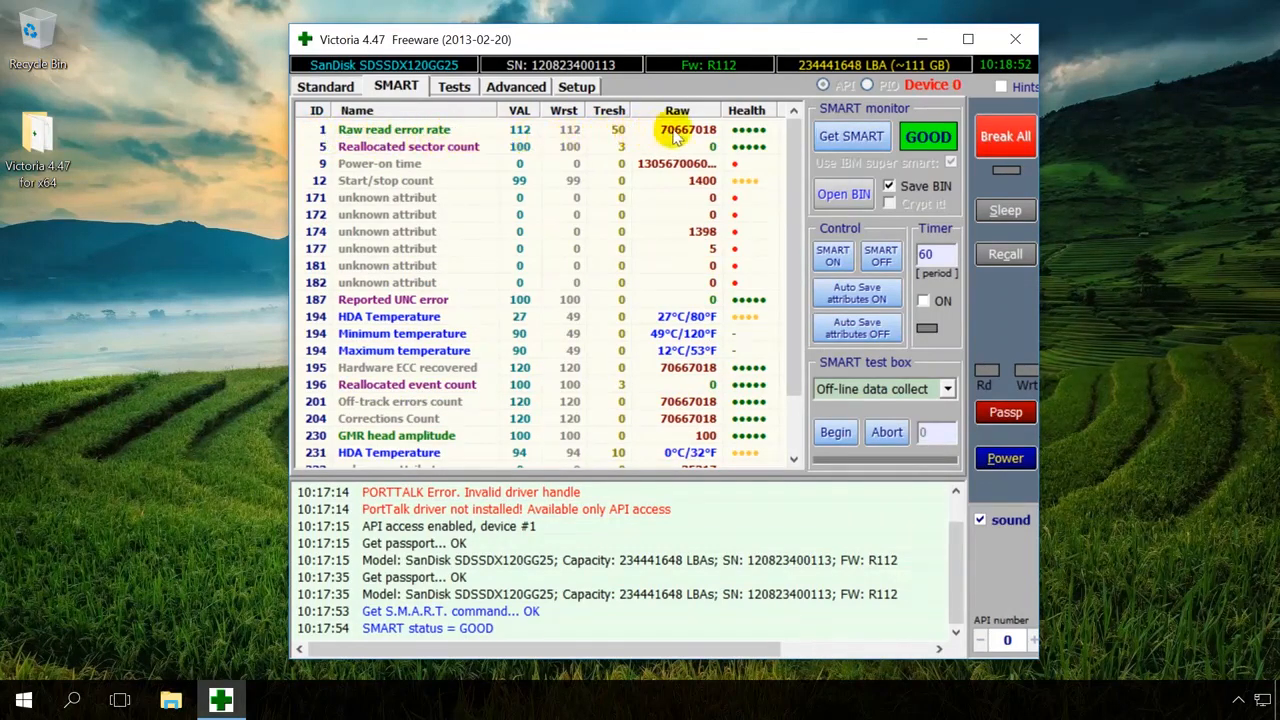
mouse_move(704, 140)
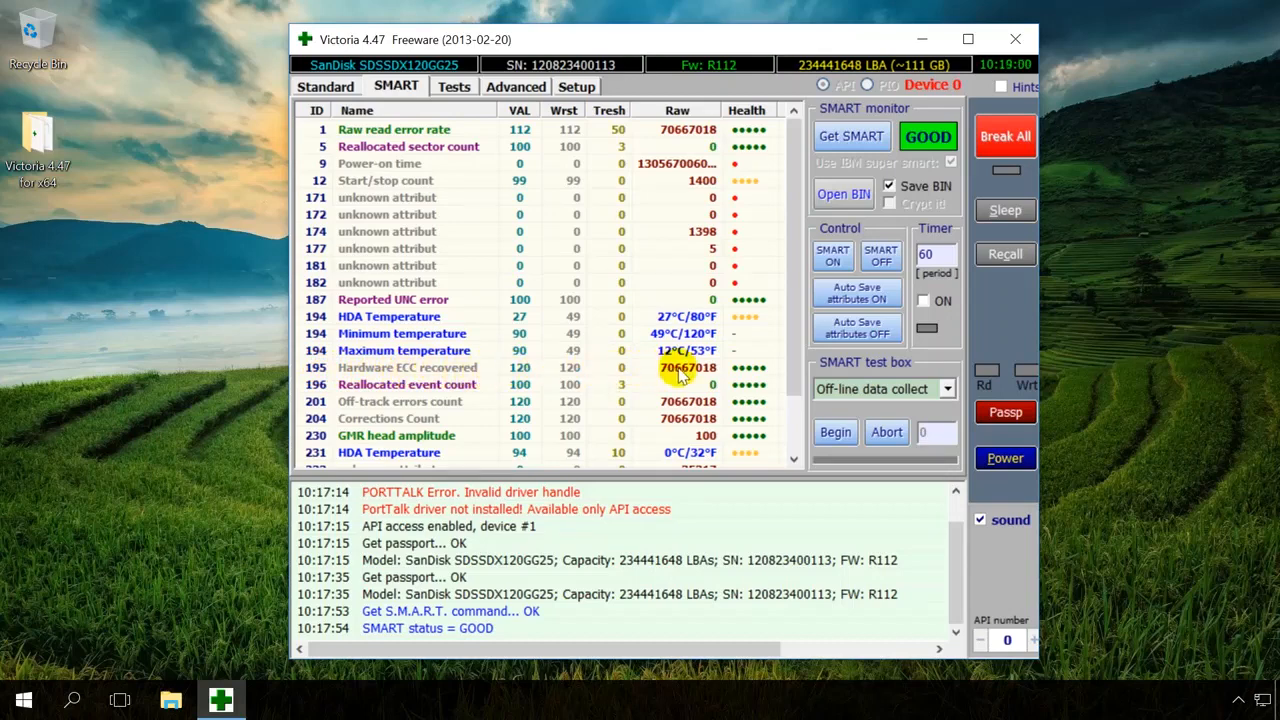
mouse_move(704, 380)
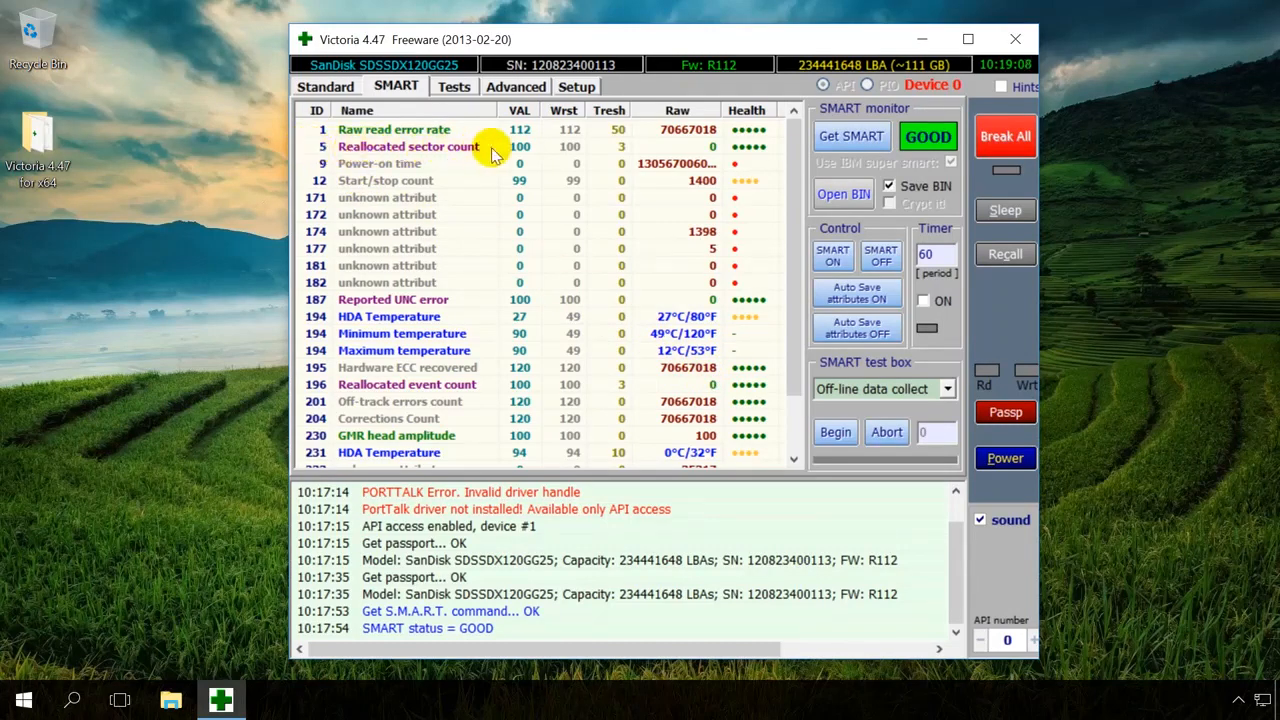
mouse_move(684, 152)
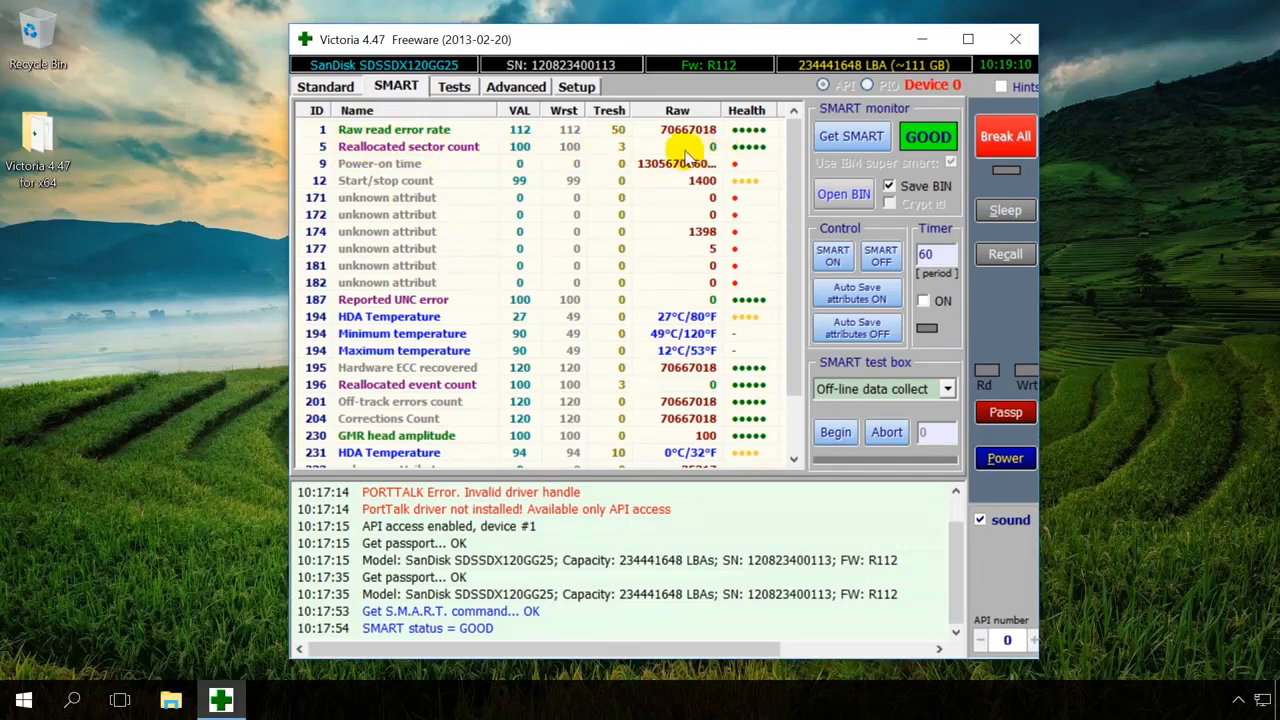
mouse_move(712, 150)
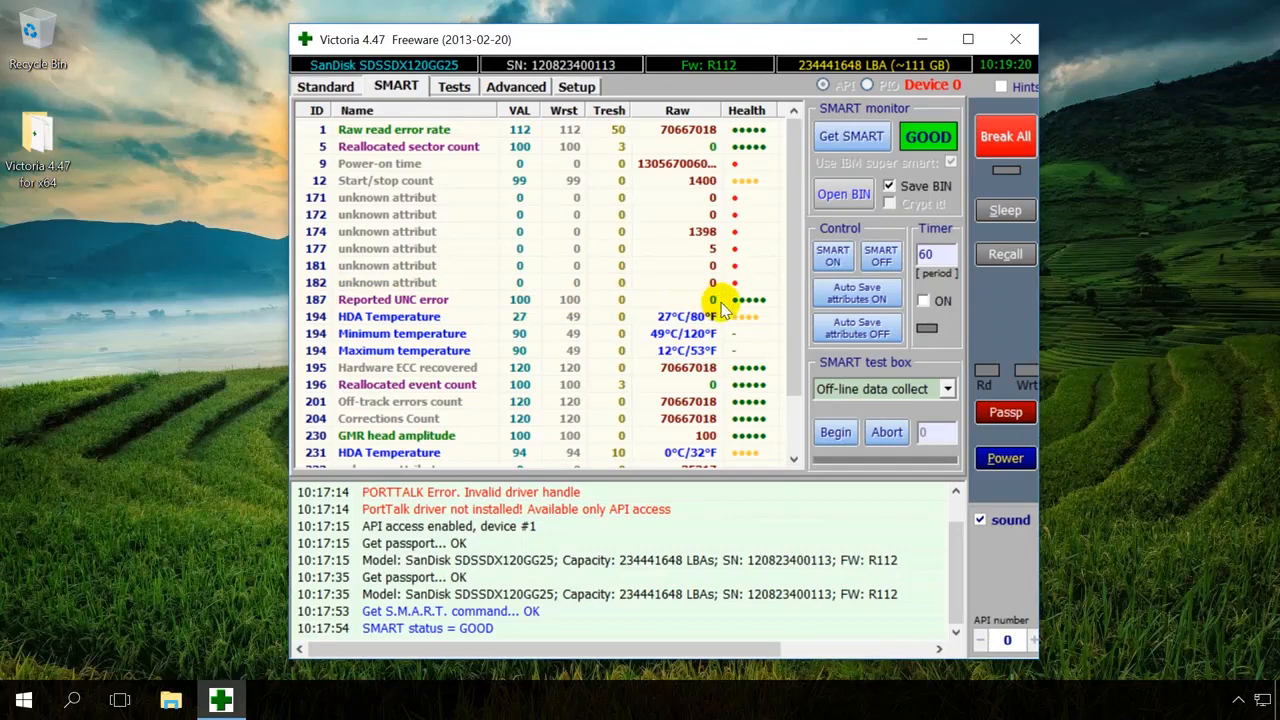
mouse_move(700, 308)
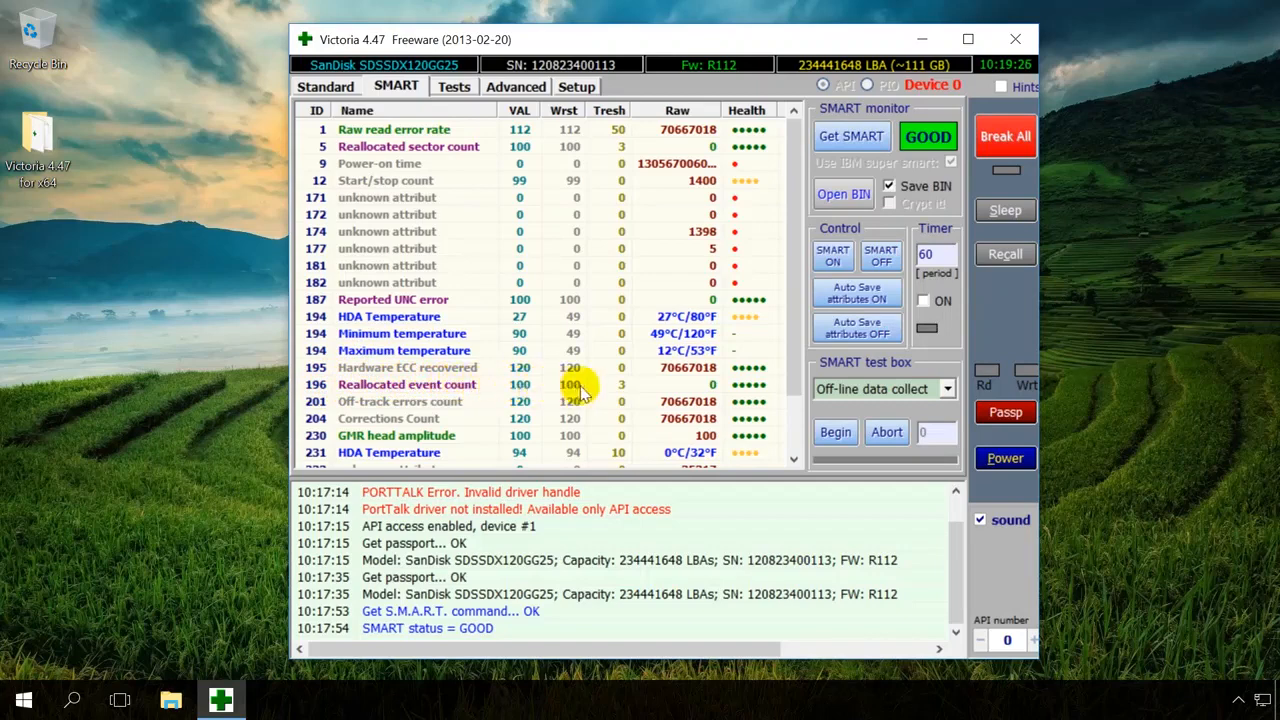
mouse_move(680, 388)
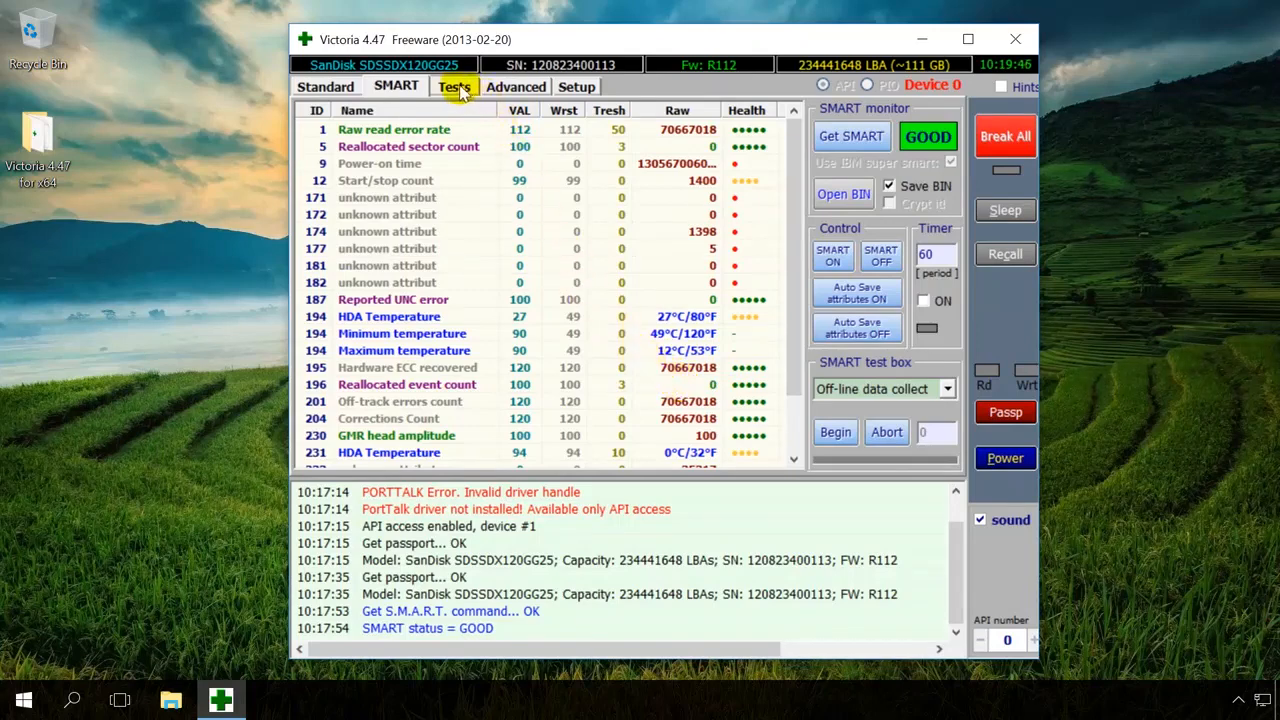
Step: After reviewing the SMART table, move to the surface test page, not yet started
click(454, 86)
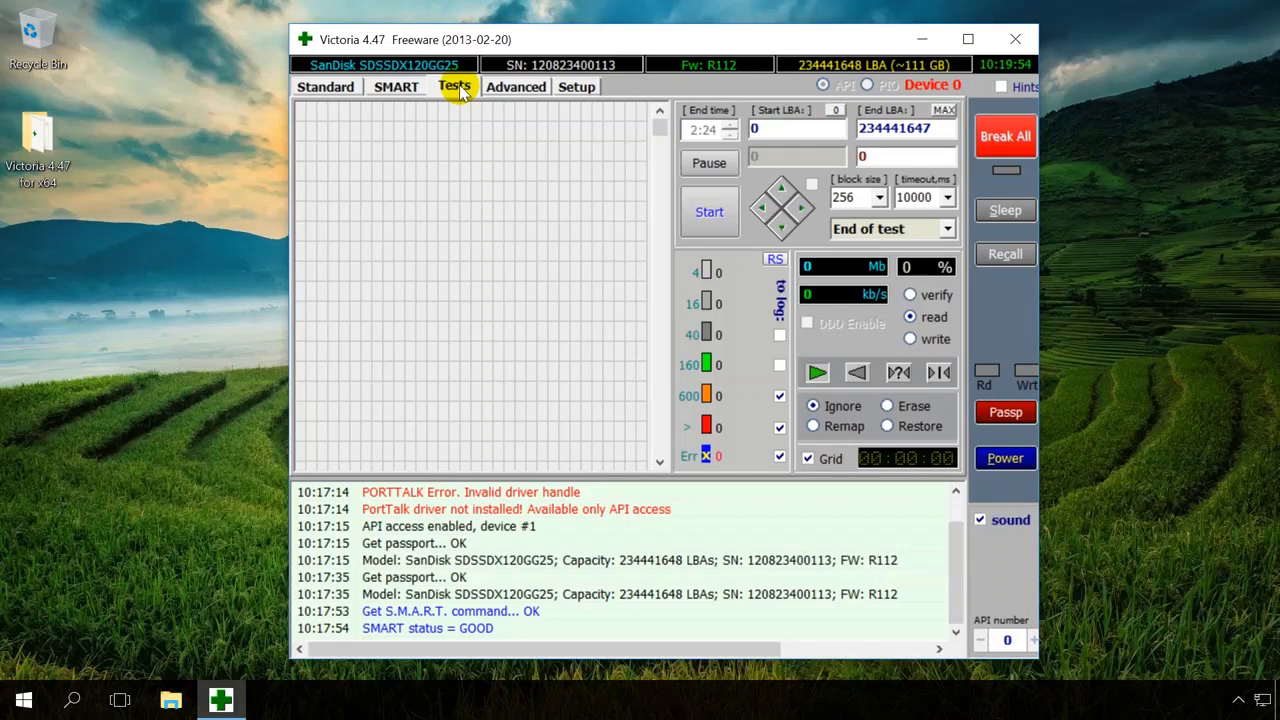
mouse_move(696, 190)
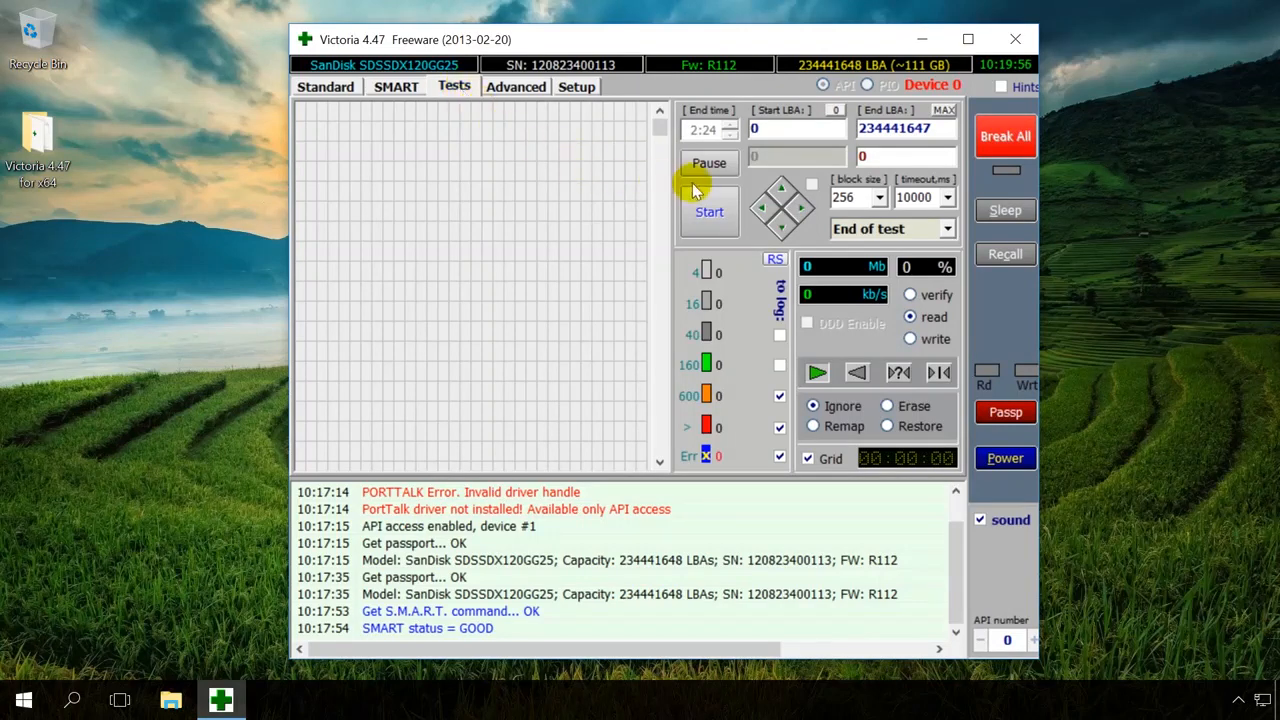
Step: Start a Read test with Ignore block handling across the whole SSD surface
click(708, 212)
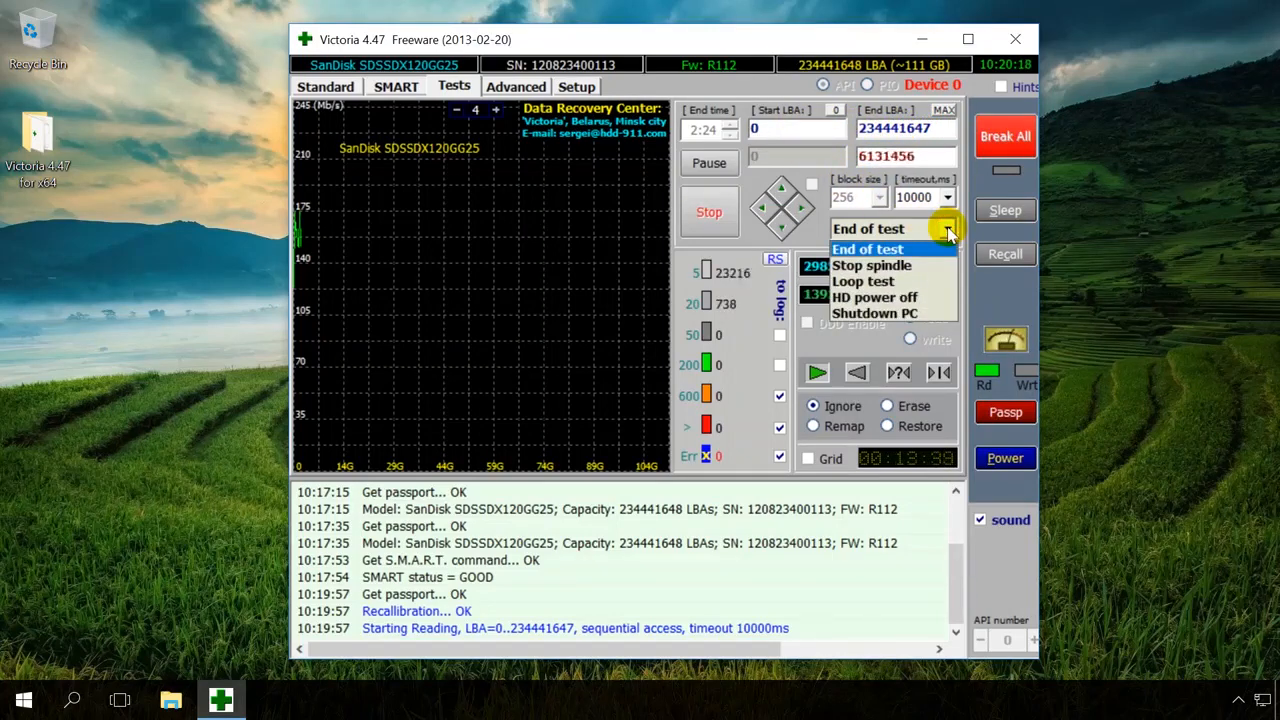
Step: Keep the after-test action at End of test while the scan runs past a few percent
click(868, 248)
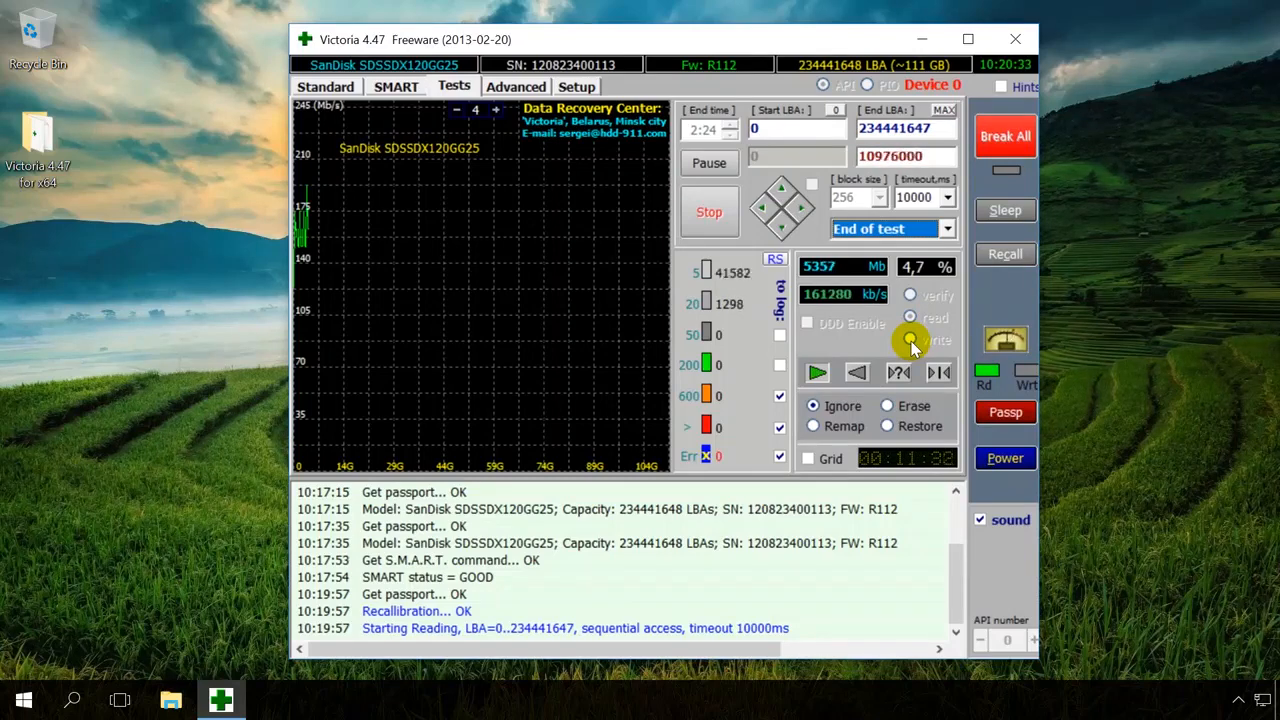
mouse_move(736, 320)
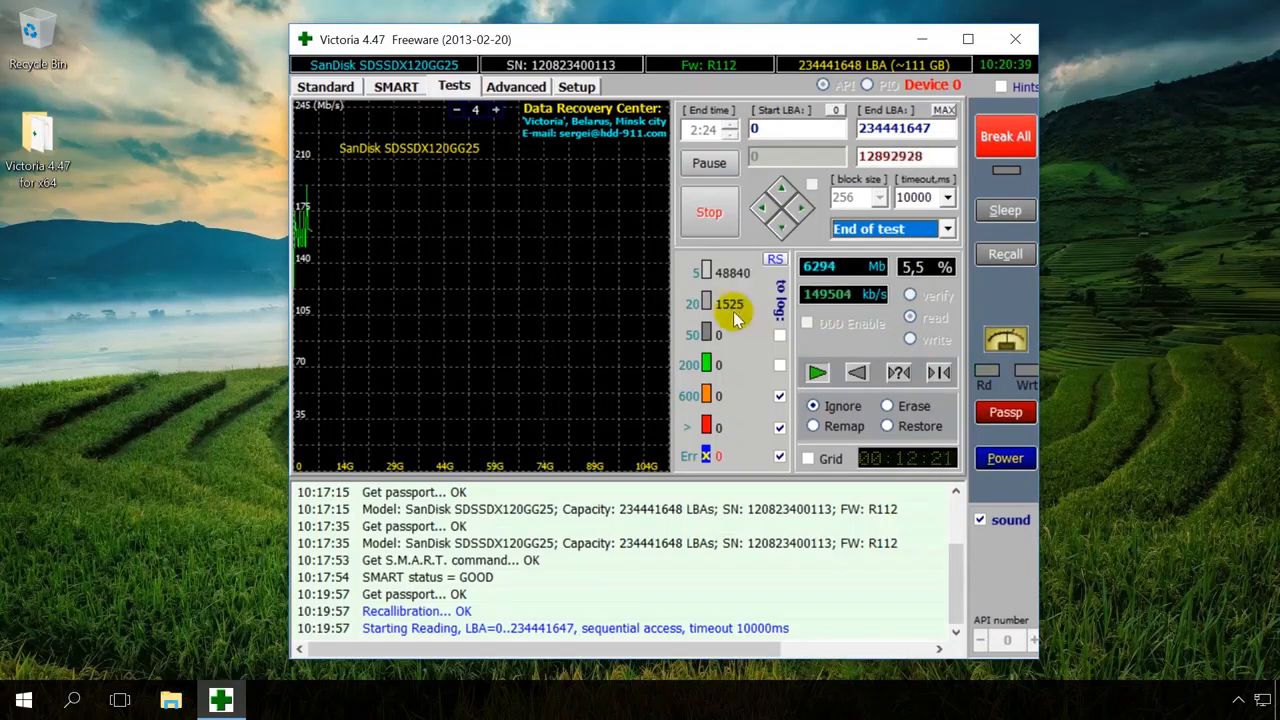
mouse_move(684, 450)
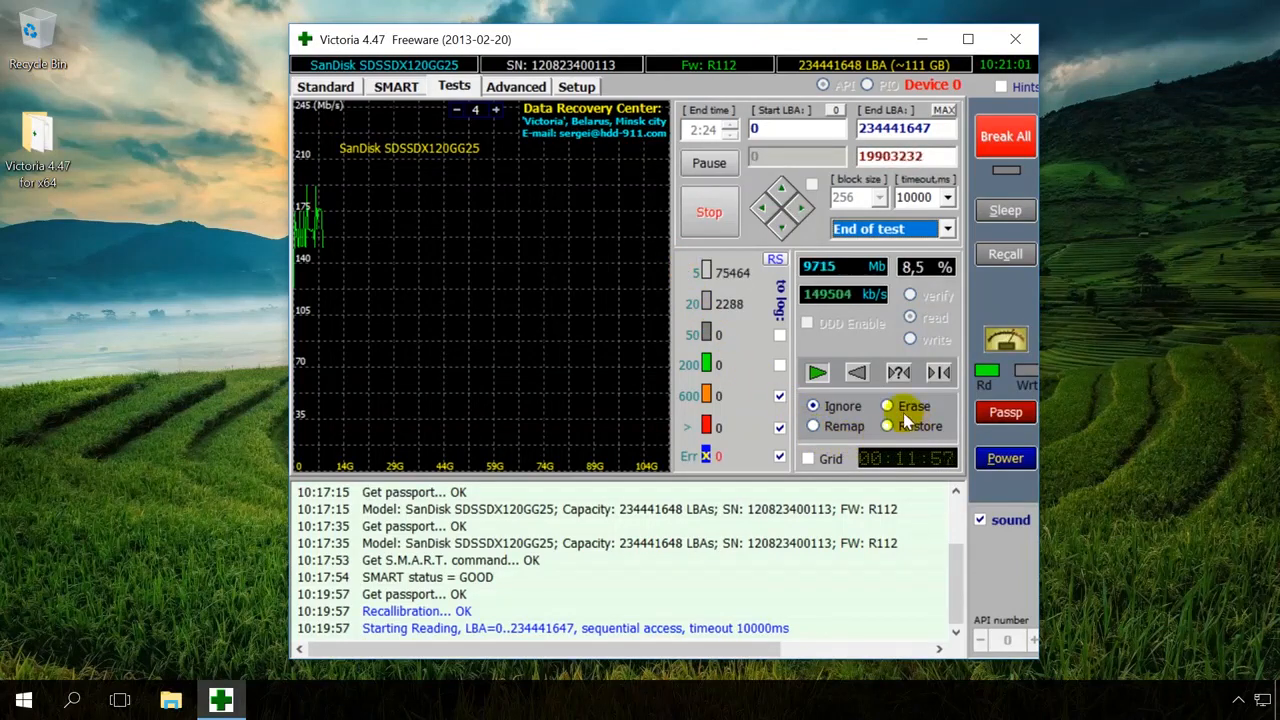
Step: Try Erase and Remap bad-block modes during the scan; handling stays on Ignore
click(814, 424)
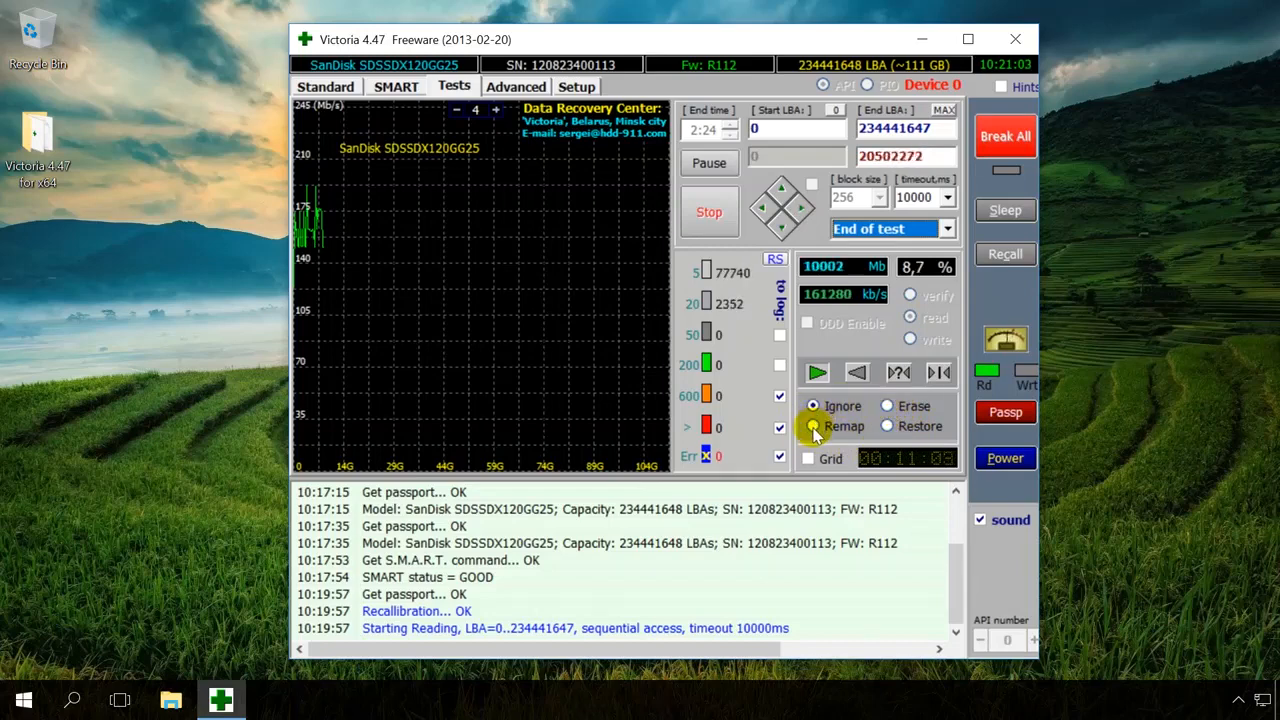
click(812, 406)
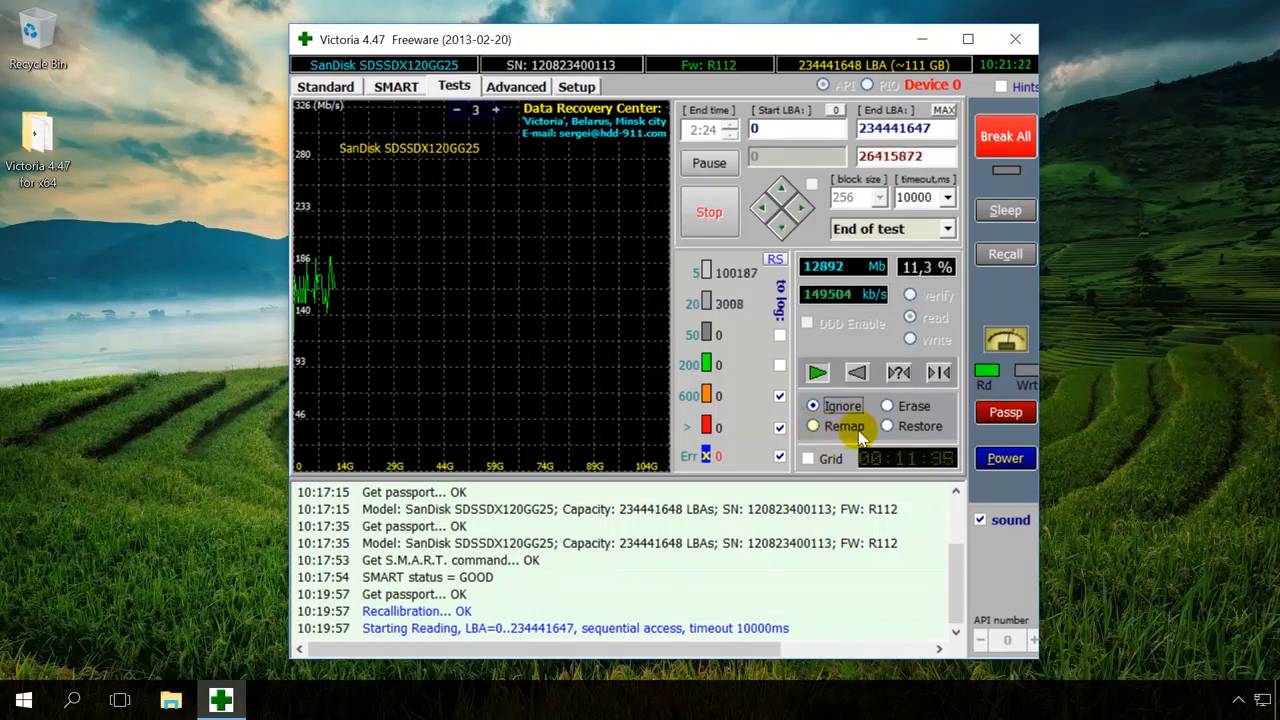
click(886, 424)
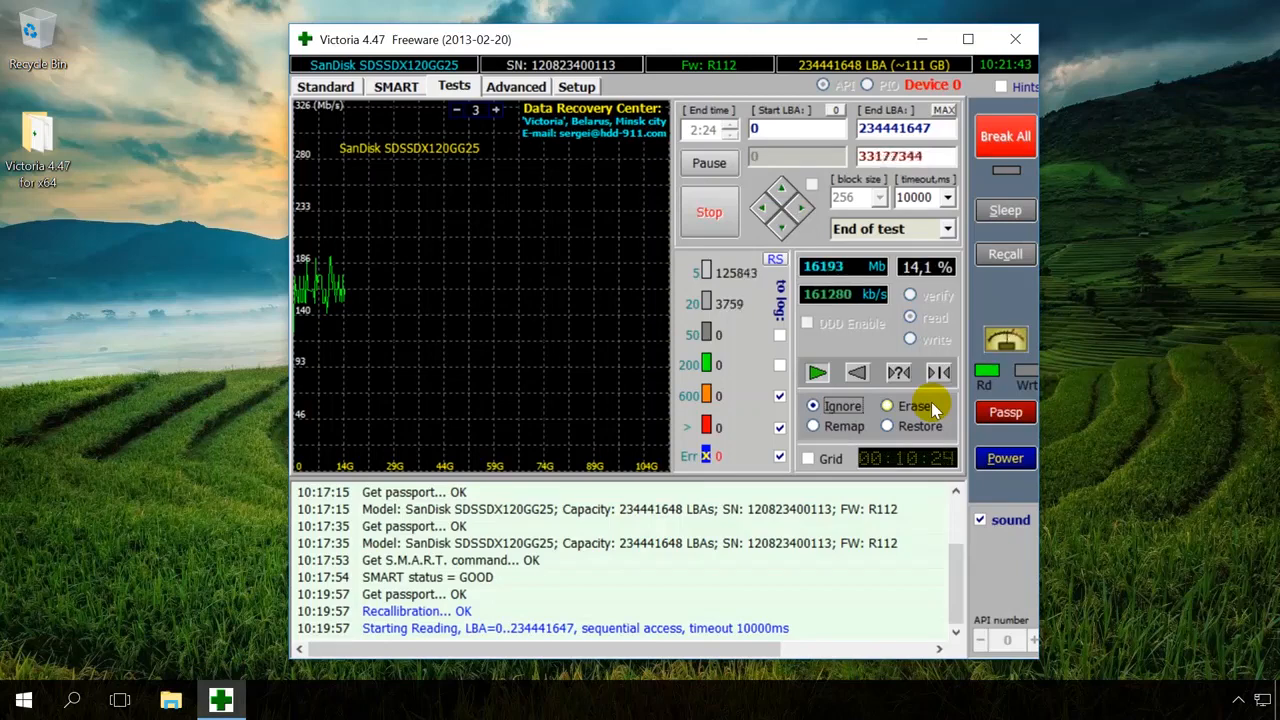
mouse_move(750, 340)
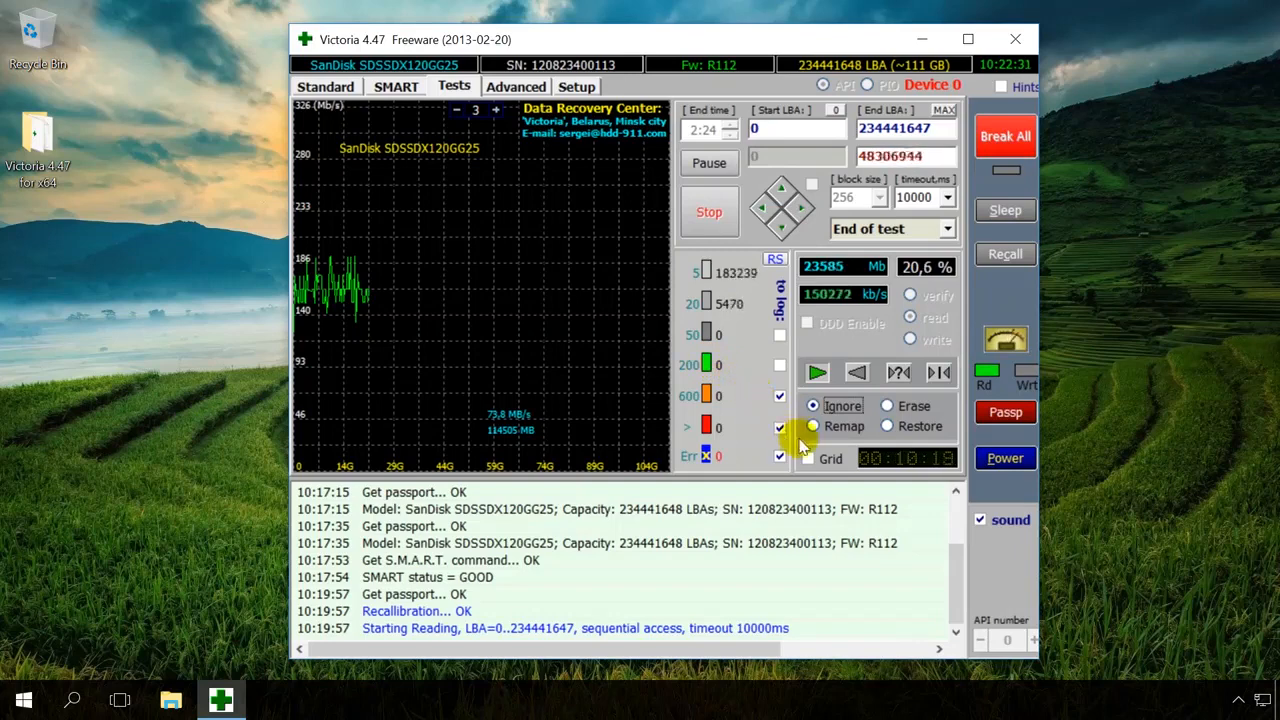
Step: Select Remap then Restore bad-block handling; the log reports freeware doesn't support it
click(812, 426)
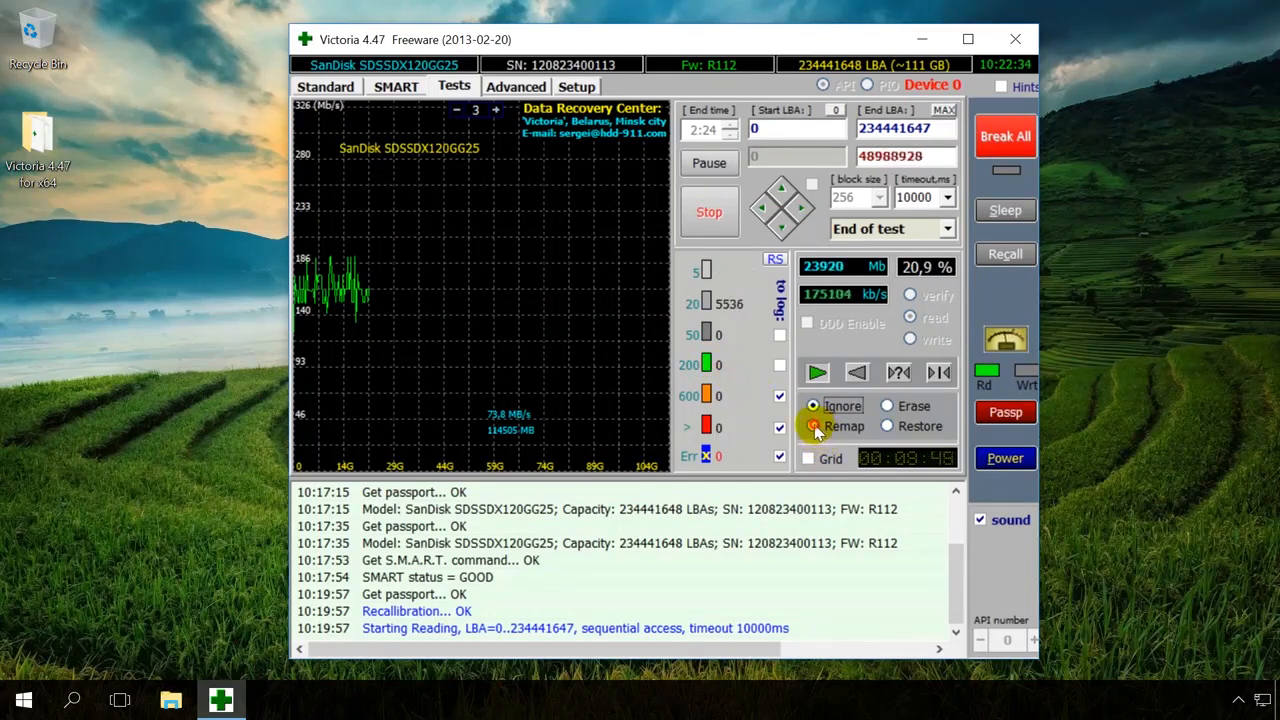
click(814, 426)
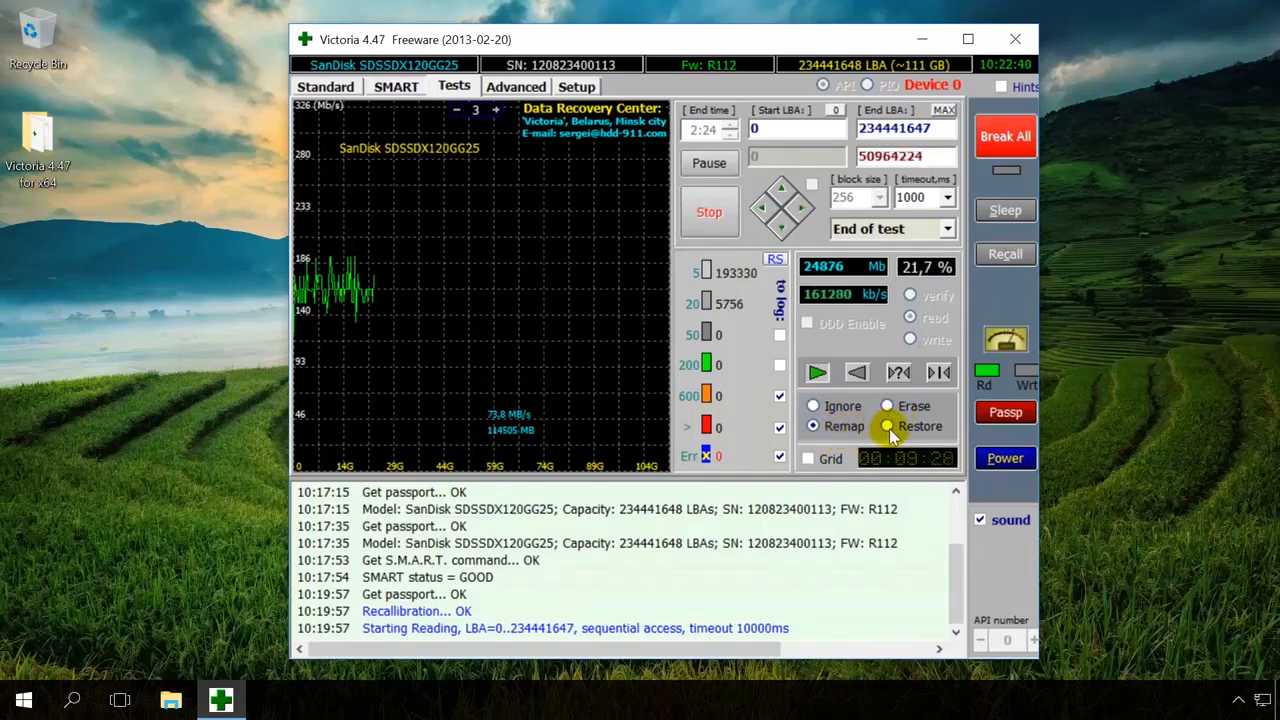
click(888, 426)
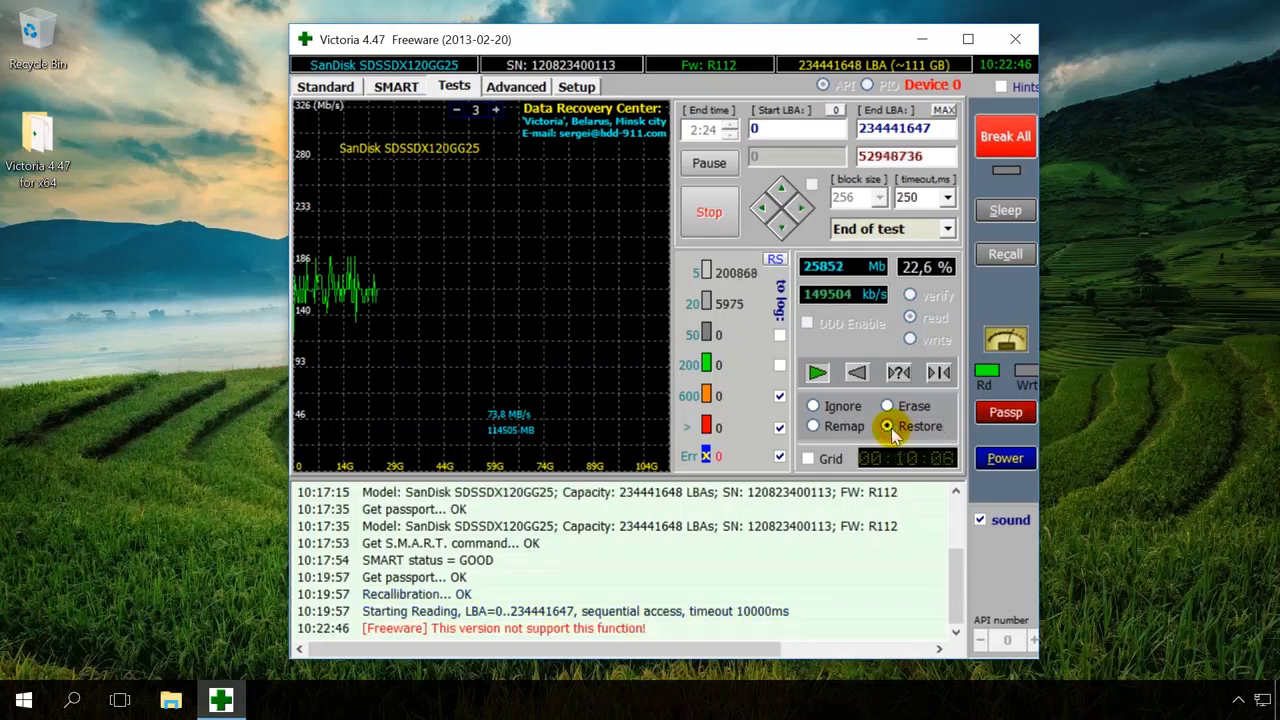